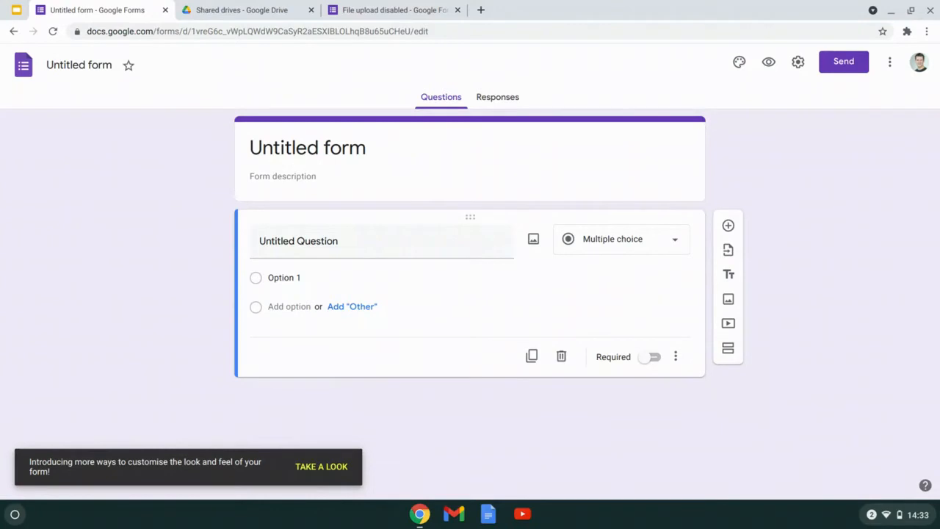
mouse_move(626, 247)
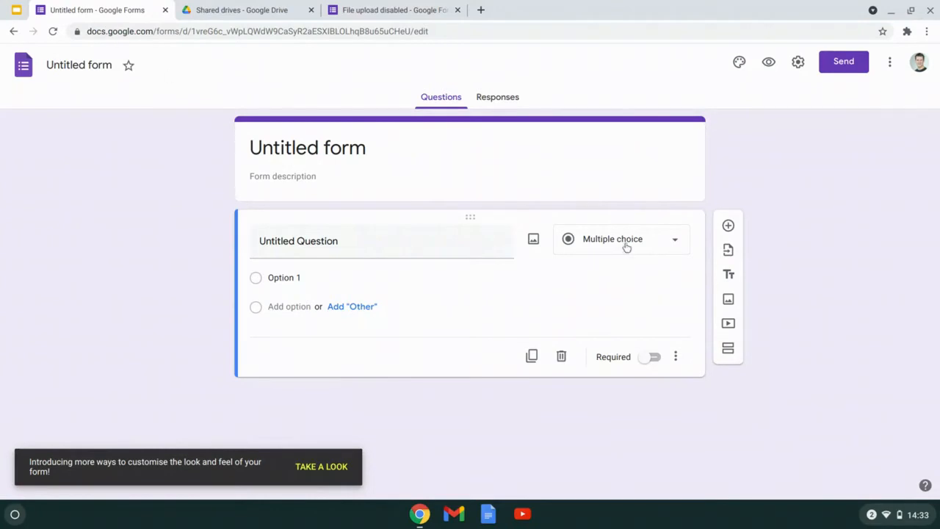
Change the first question's type from Multiple choice to File upload
left_click(620, 238)
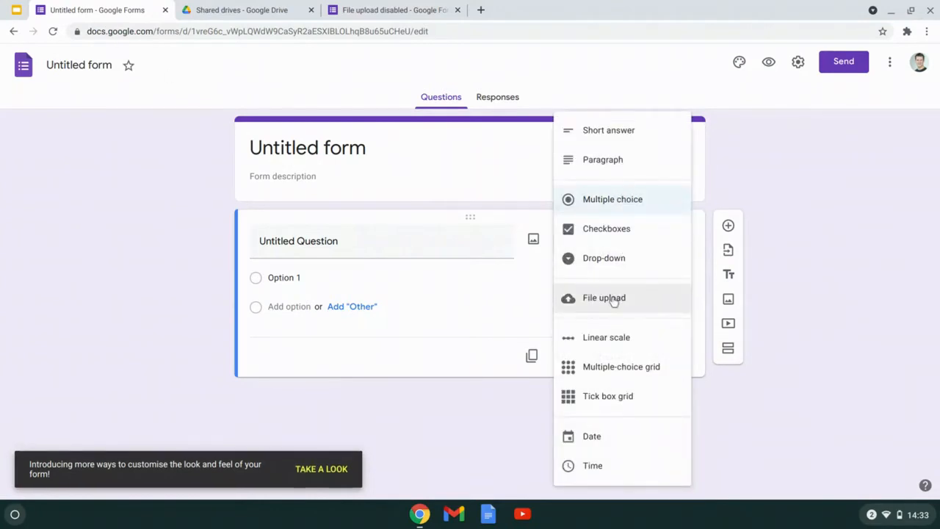
left_click(604, 297)
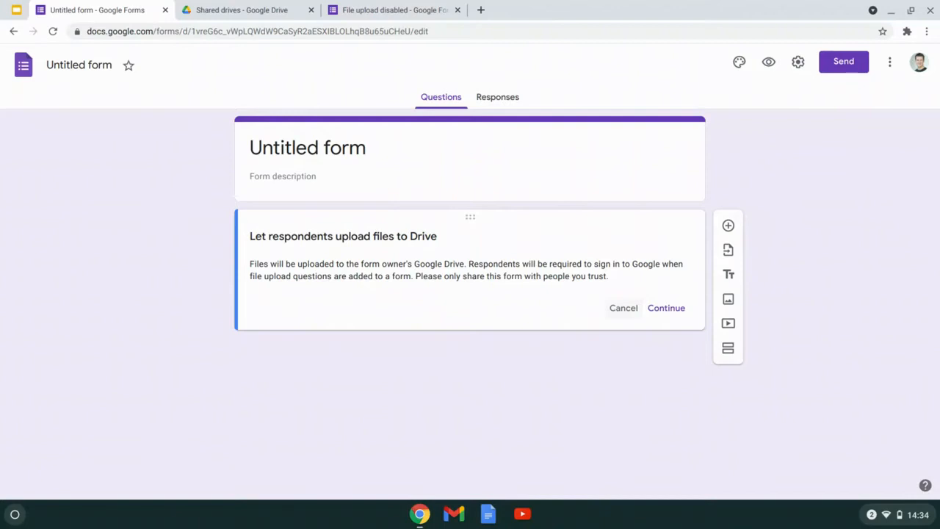
Continue past the Drive upload notice, then briefly look at and dismiss the Insert image dialog
left_click(664, 309)
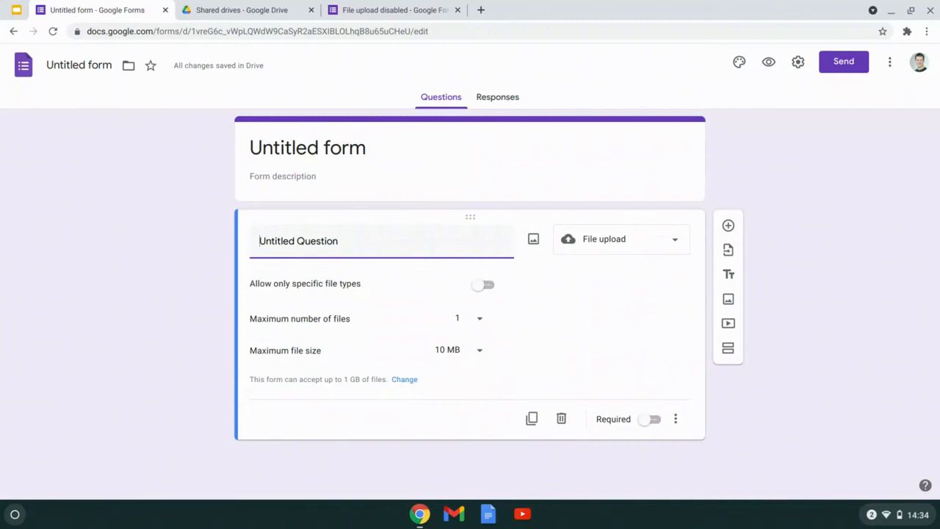
left_click(340, 241)
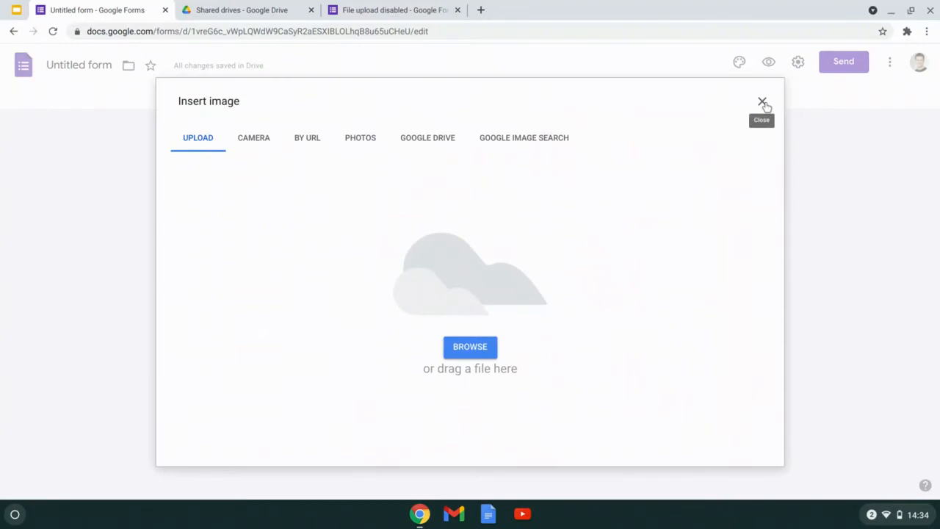
left_click(762, 100)
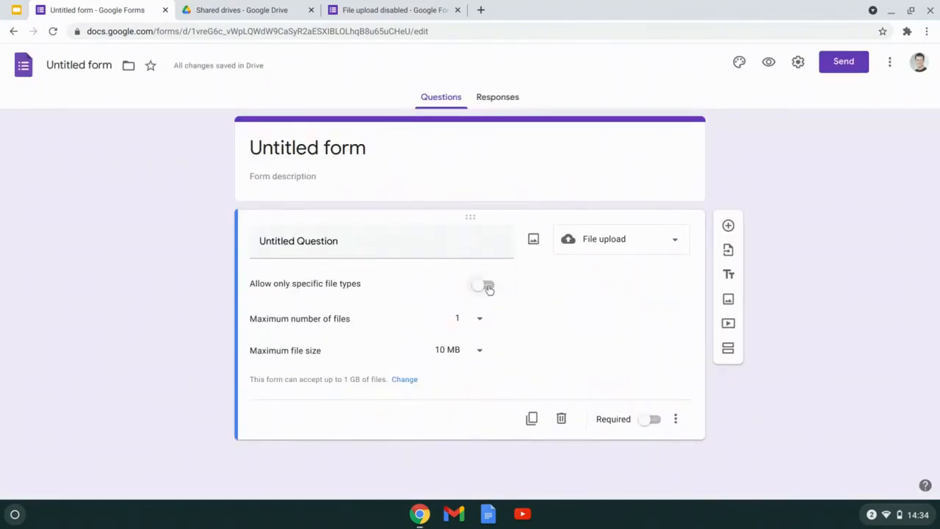
Try the 'Allow only specific file types' switch and leave it turned off
left_click(484, 285)
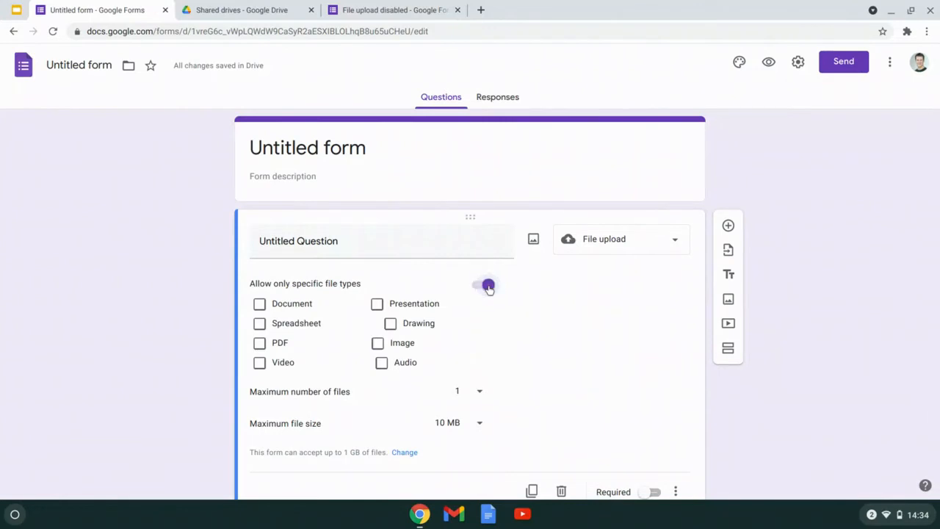
left_click(485, 285)
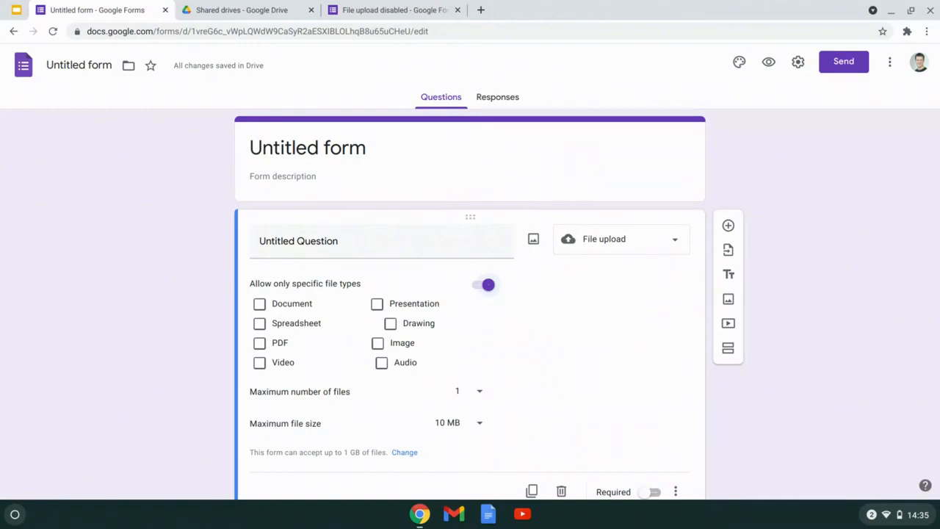
left_click(488, 285)
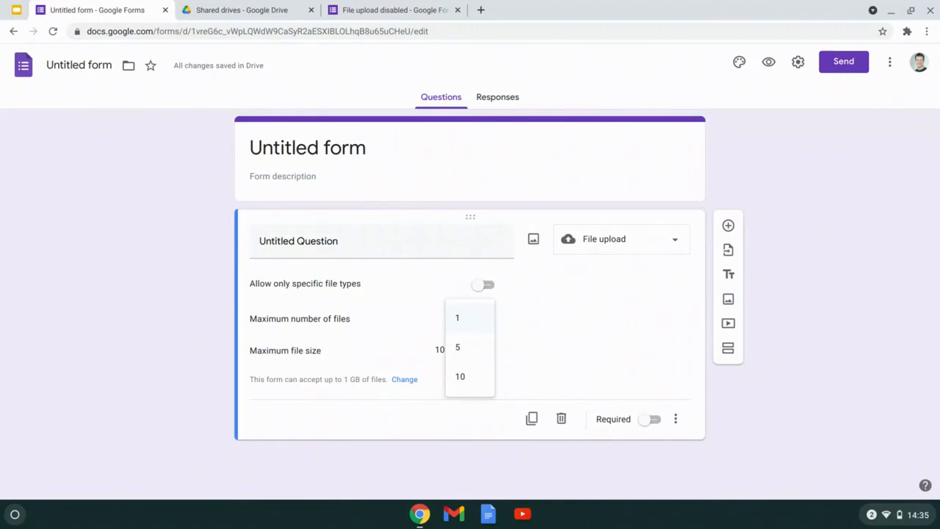
Keep the maximum number of files at 1 and the maximum file size at 10 MB
left_click(457, 317)
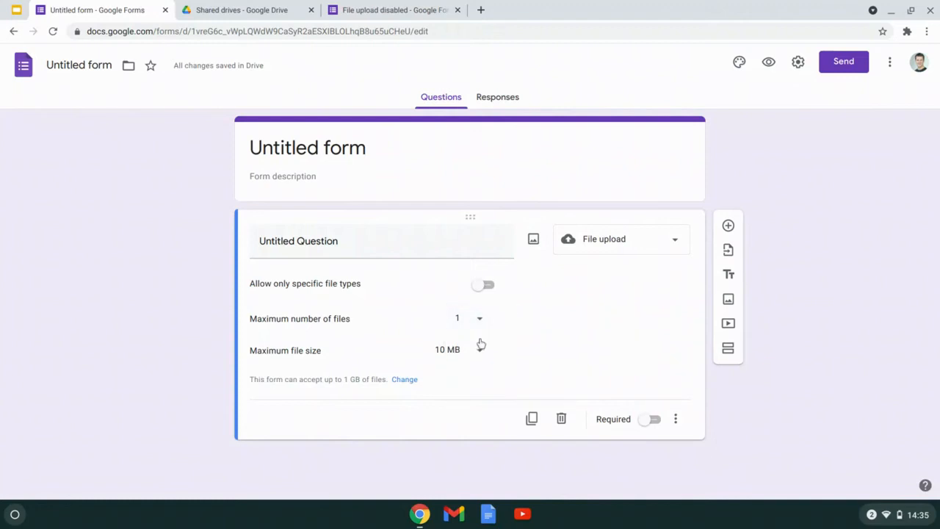
left_click(459, 350)
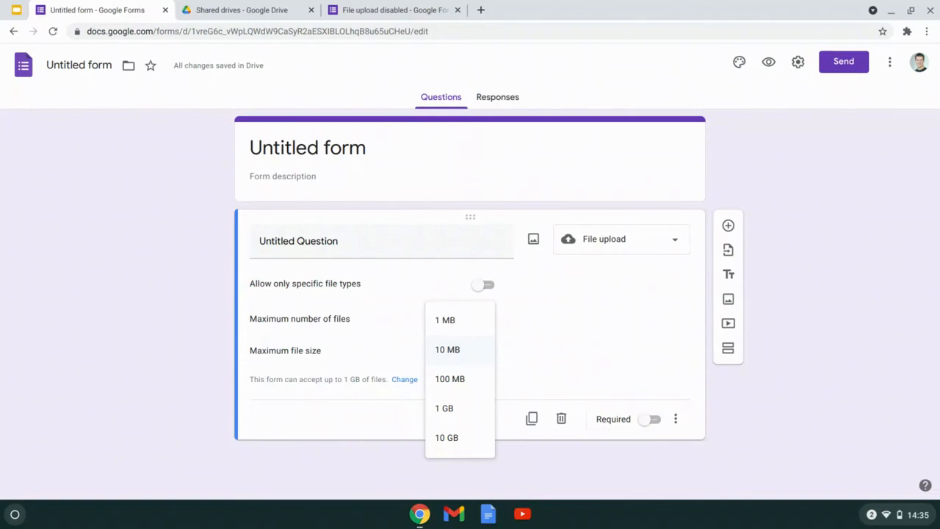
left_click(447, 350)
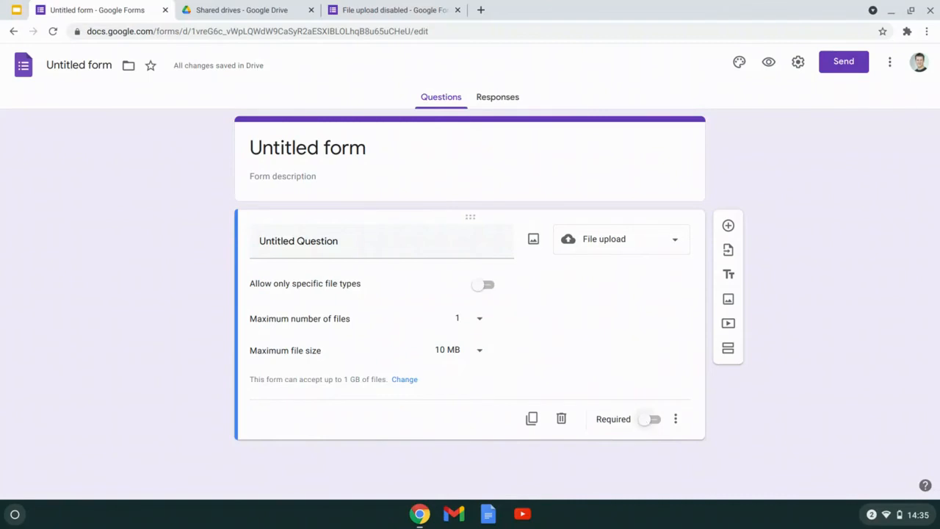
Mark the upload question Required, check its extra options, and switch to the 'File upload disabled' form
left_click(651, 418)
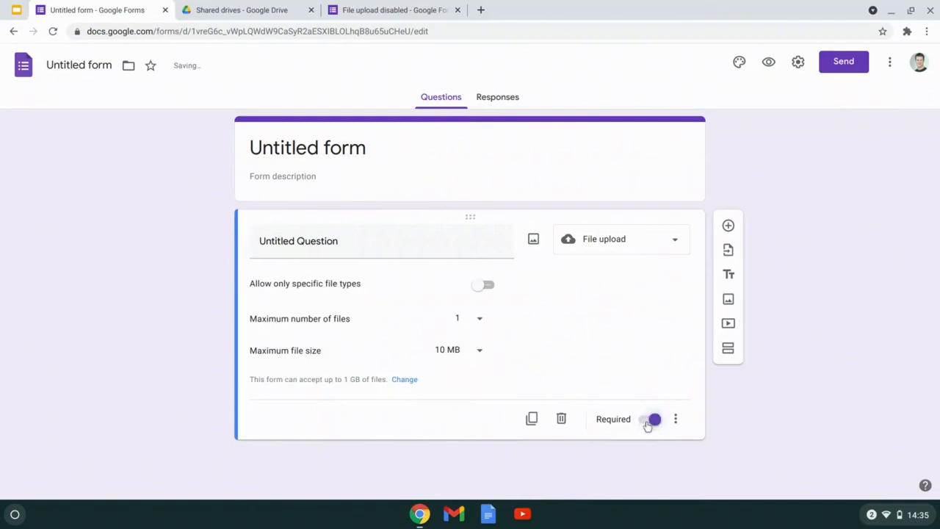
left_click(676, 419)
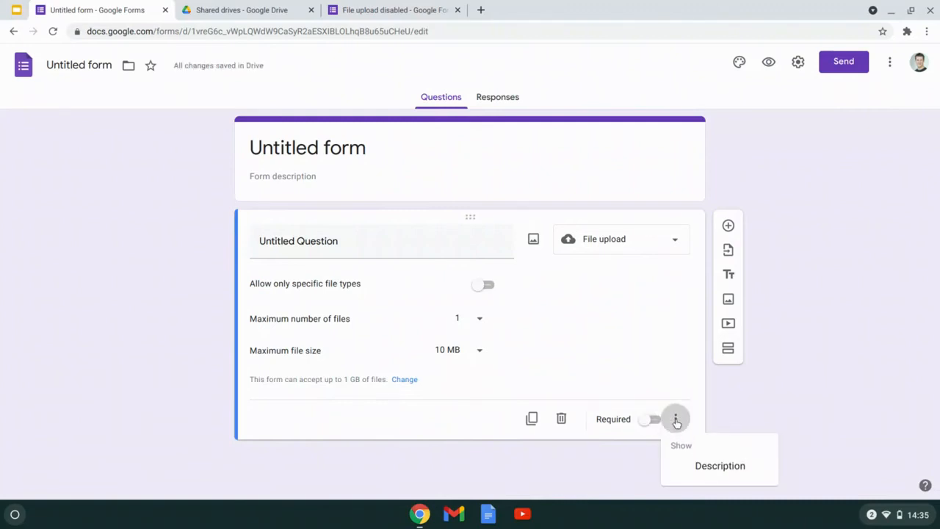
mouse_move(694, 465)
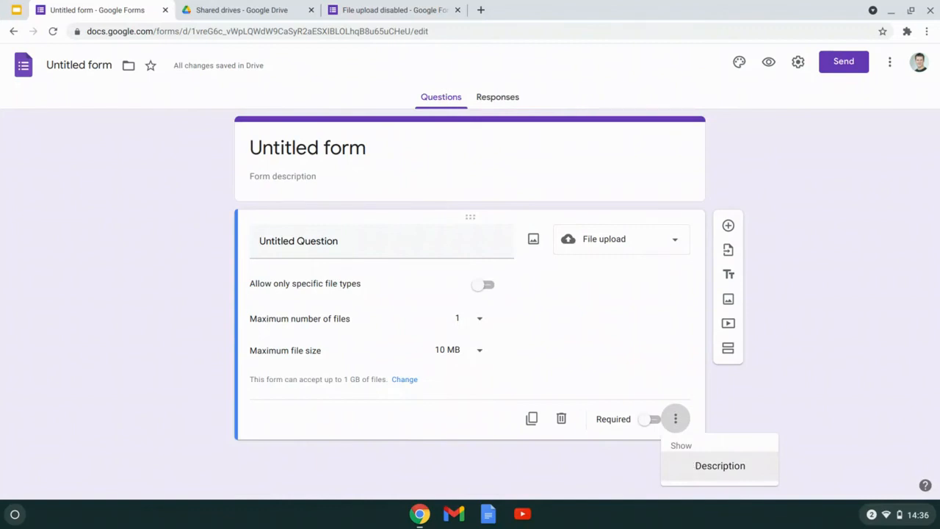
left_click(394, 8)
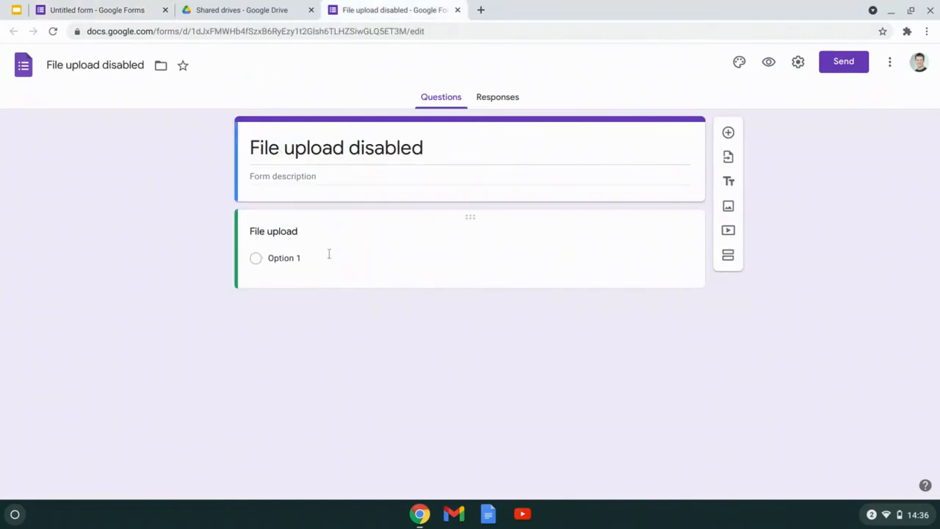
Show File upload greyed out in this form's question types, then go to Drive's Shared drives
left_click(331, 242)
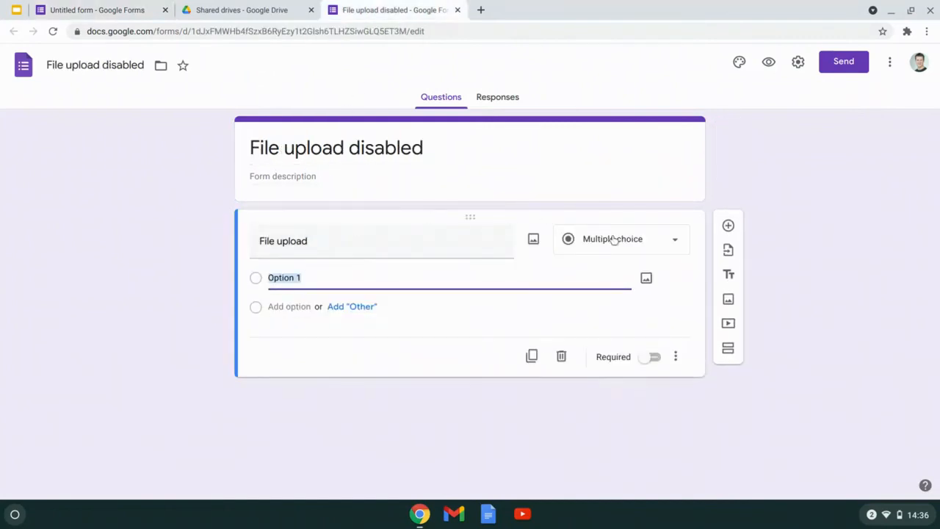
left_click(620, 238)
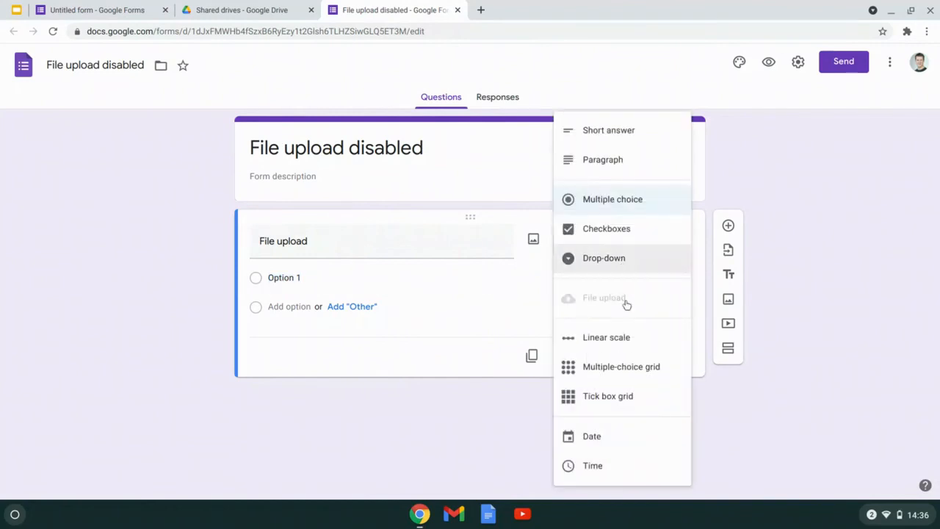
mouse_move(638, 307)
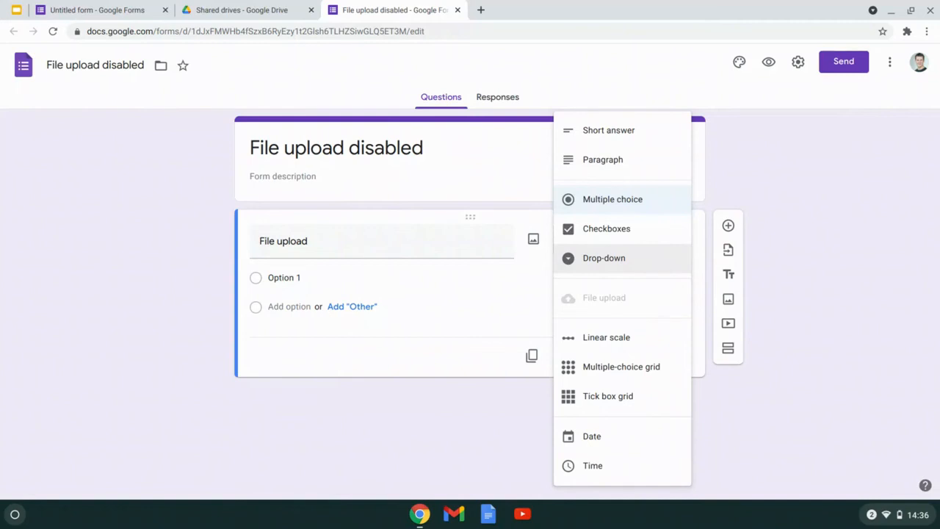
left_click(242, 9)
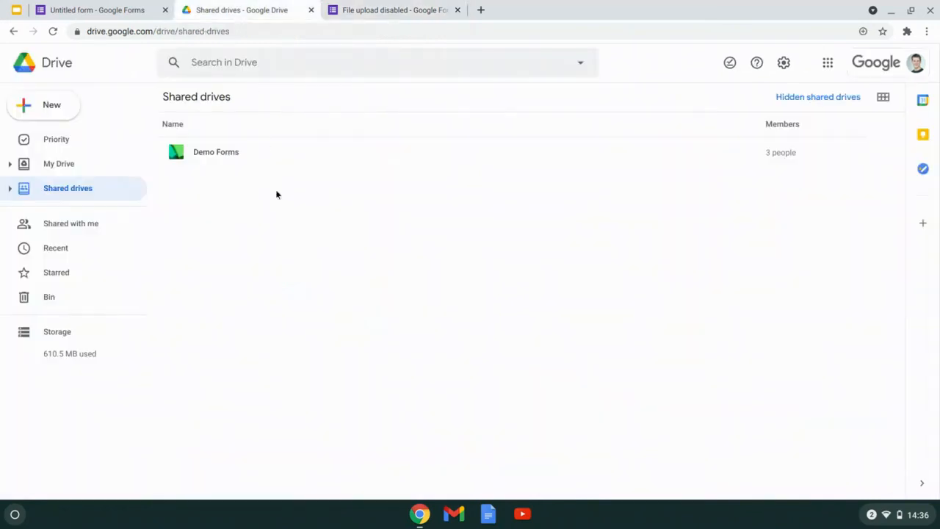
mouse_move(216, 151)
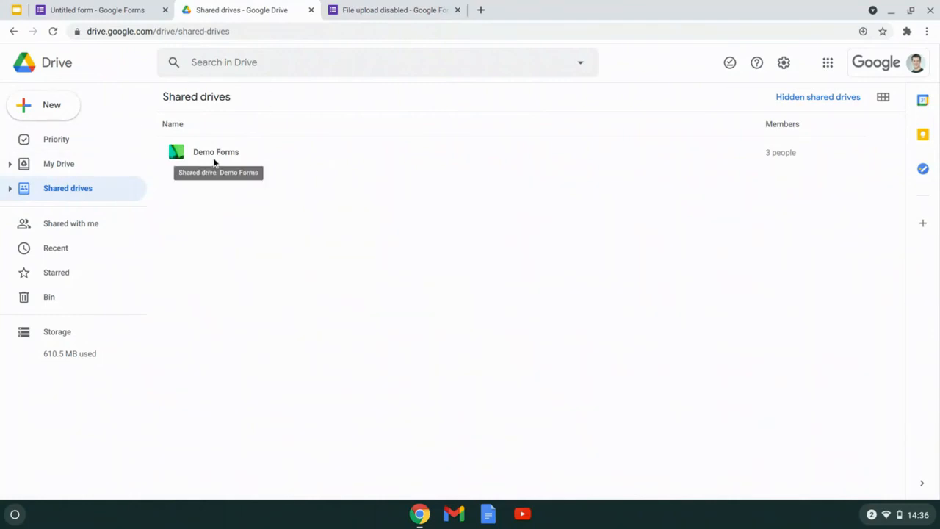
Open the Demo Forms shared drive, then return to the 'File upload disabled' form
double_click(216, 151)
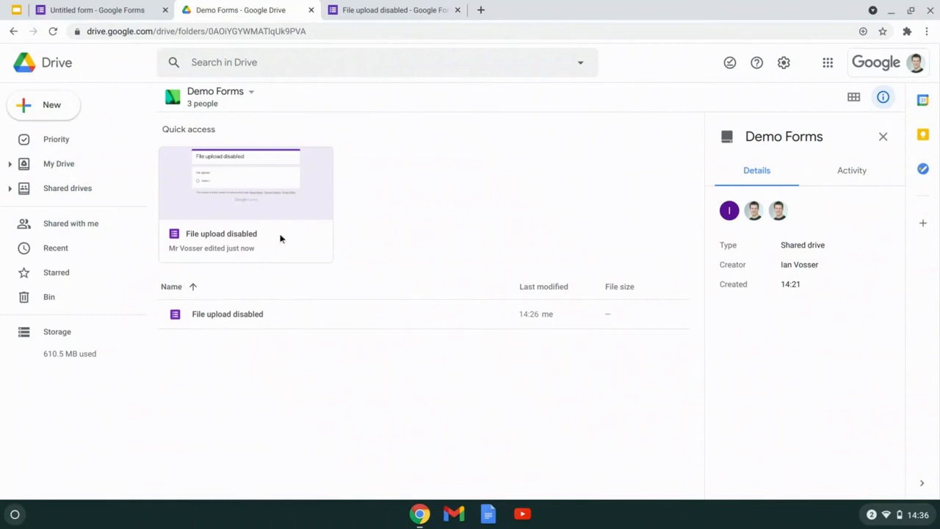
mouse_move(279, 329)
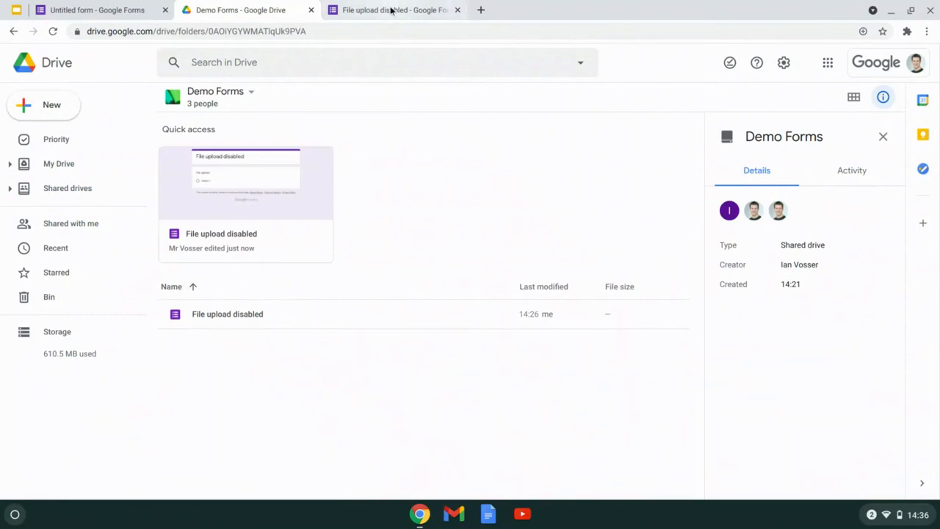
left_click(394, 9)
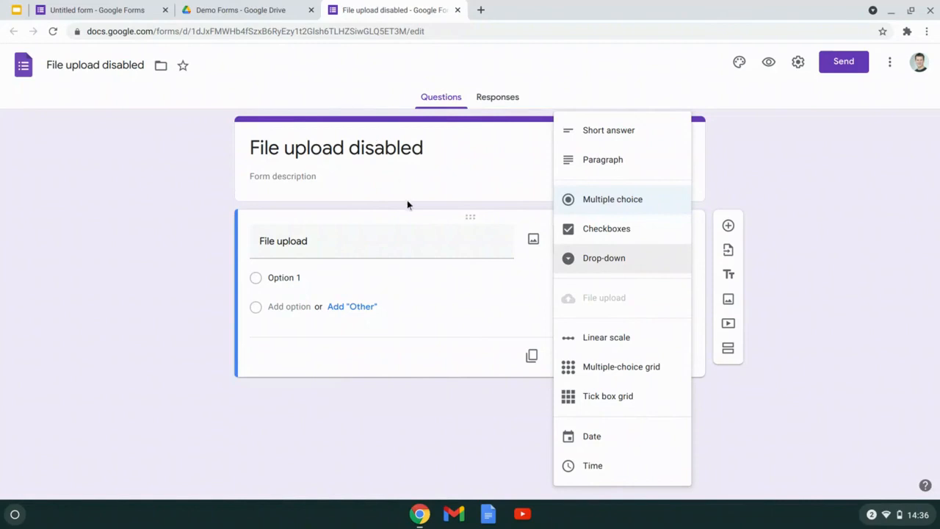
mouse_move(409, 208)
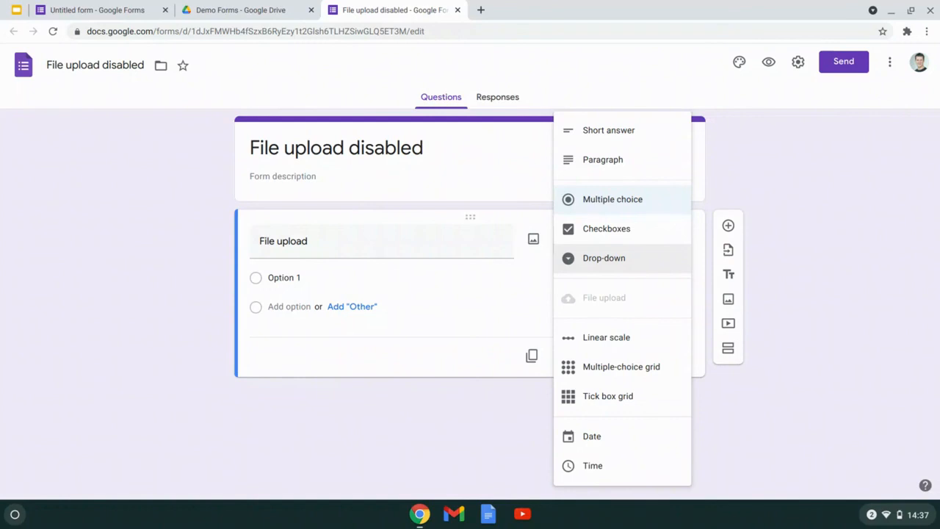
Back in Demo Forms, select the 'File upload disabled' form and bring up its actions to move it
left_click(241, 9)
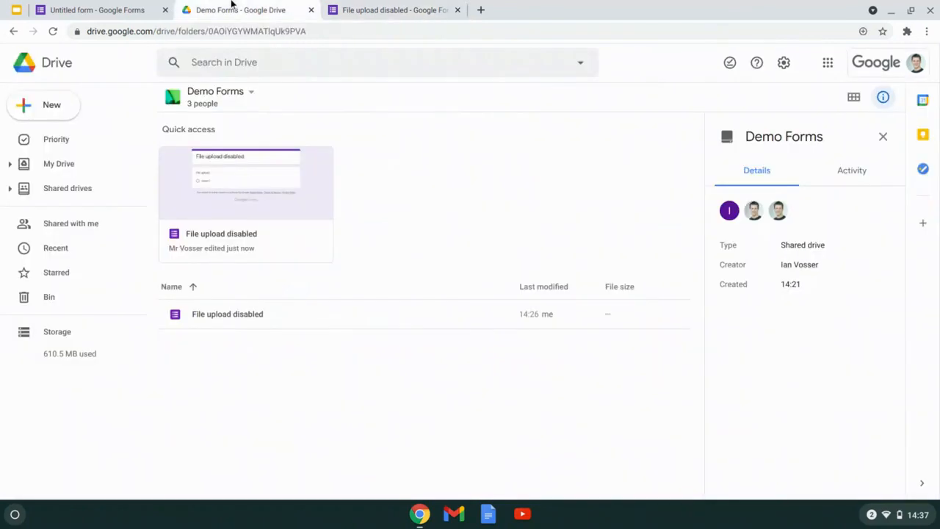
left_click(226, 314)
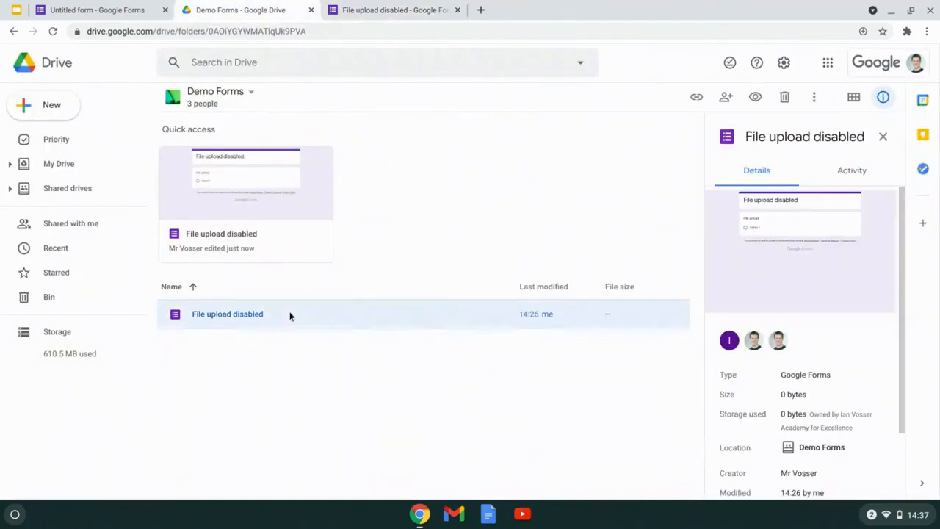
right_click(228, 315)
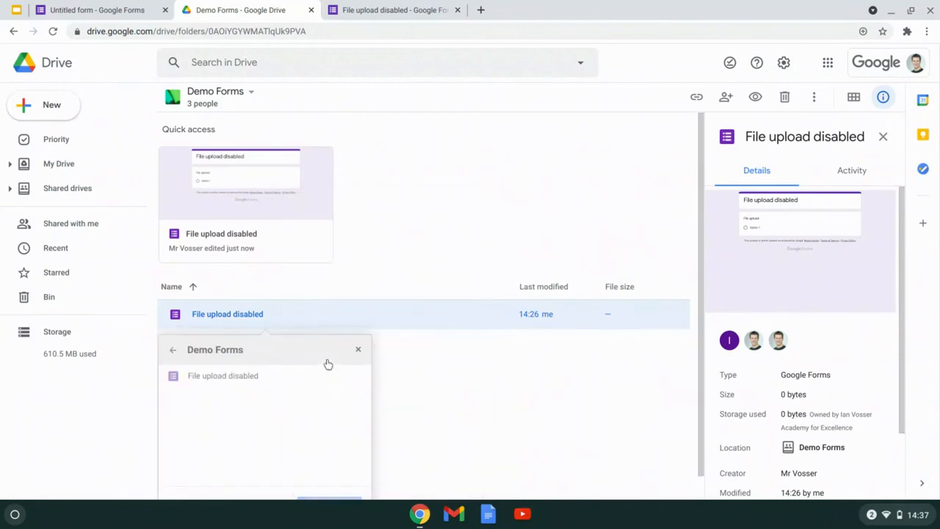
mouse_move(173, 349)
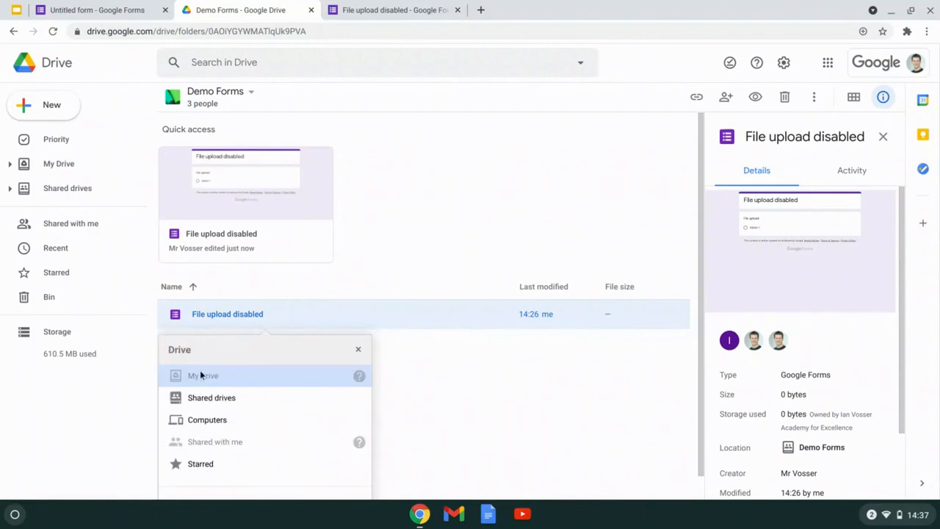
mouse_move(203, 376)
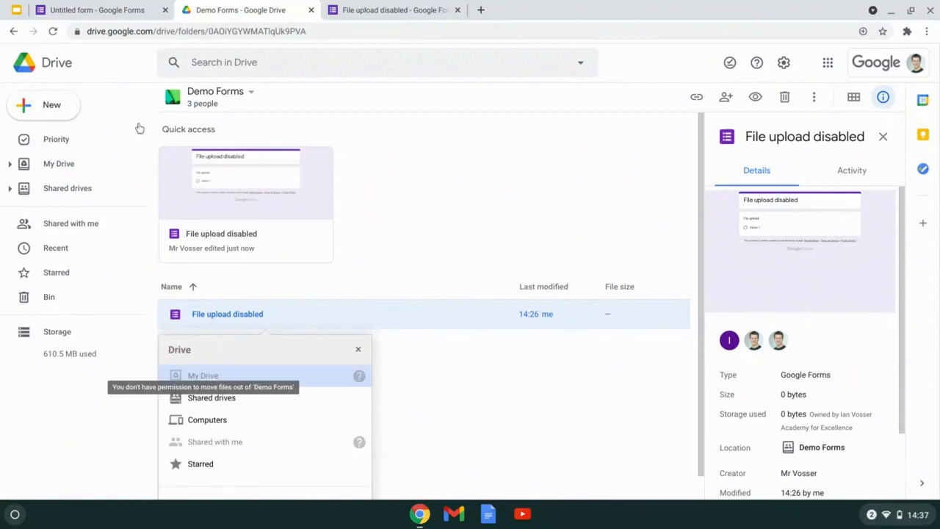